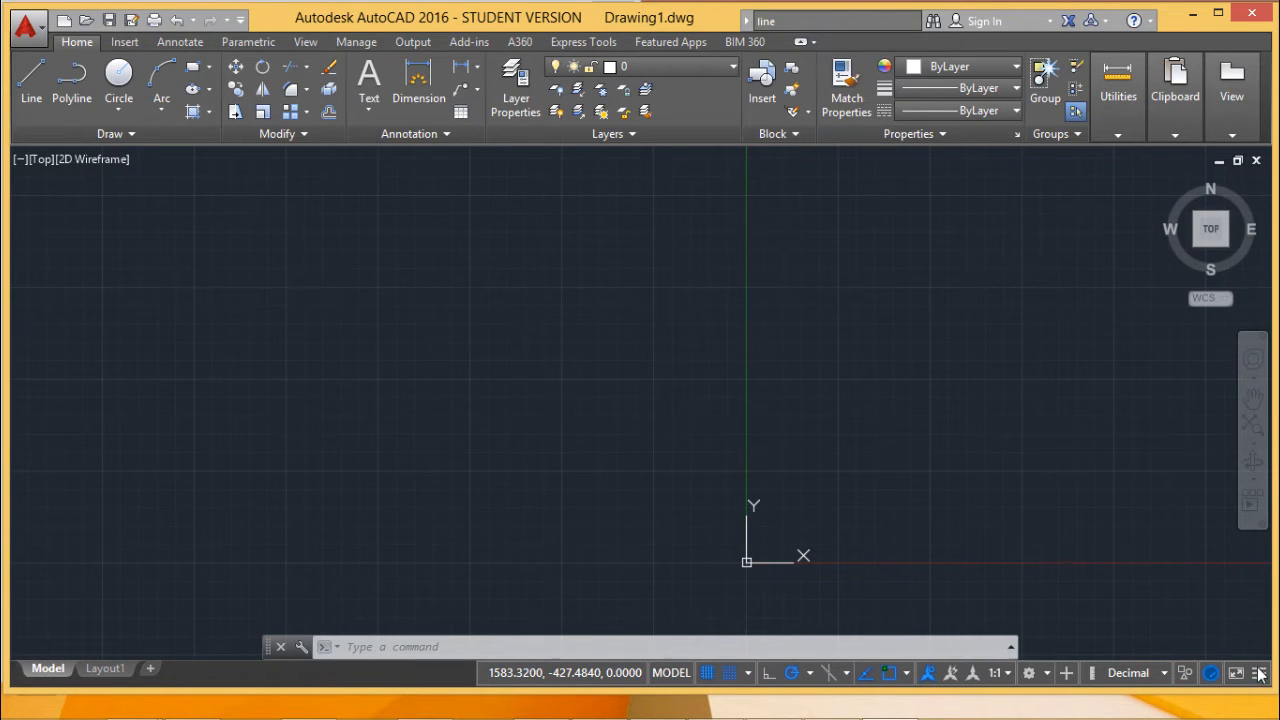
mouse_move(1260, 680)
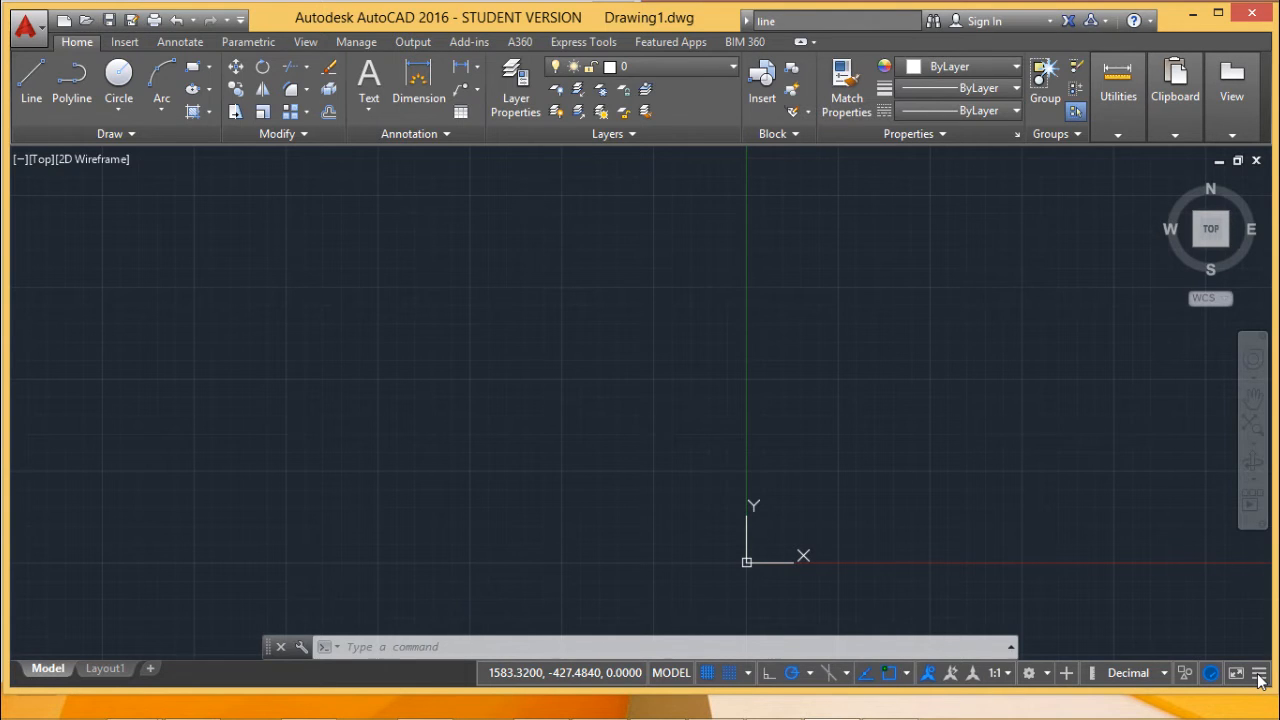
Uncheck Coordinates in the status bar Customization menu to hide the cursor readout
left_click(1248, 676)
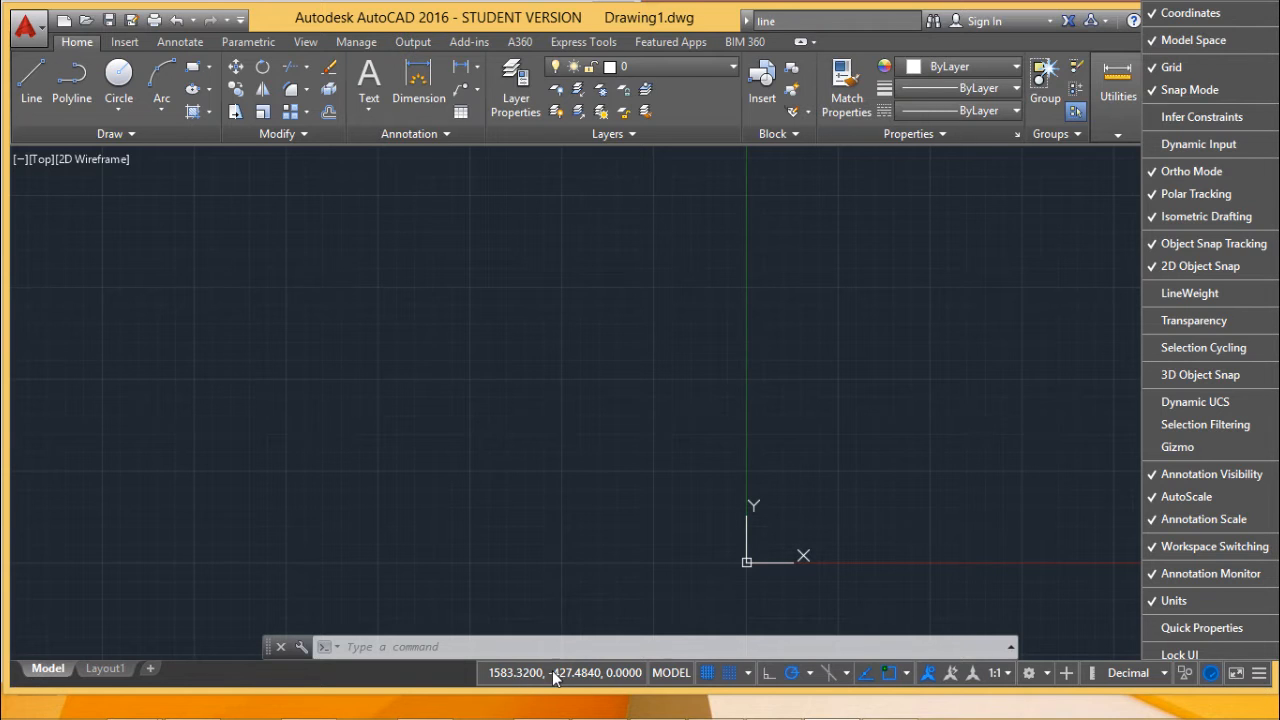
mouse_move(1240, 8)
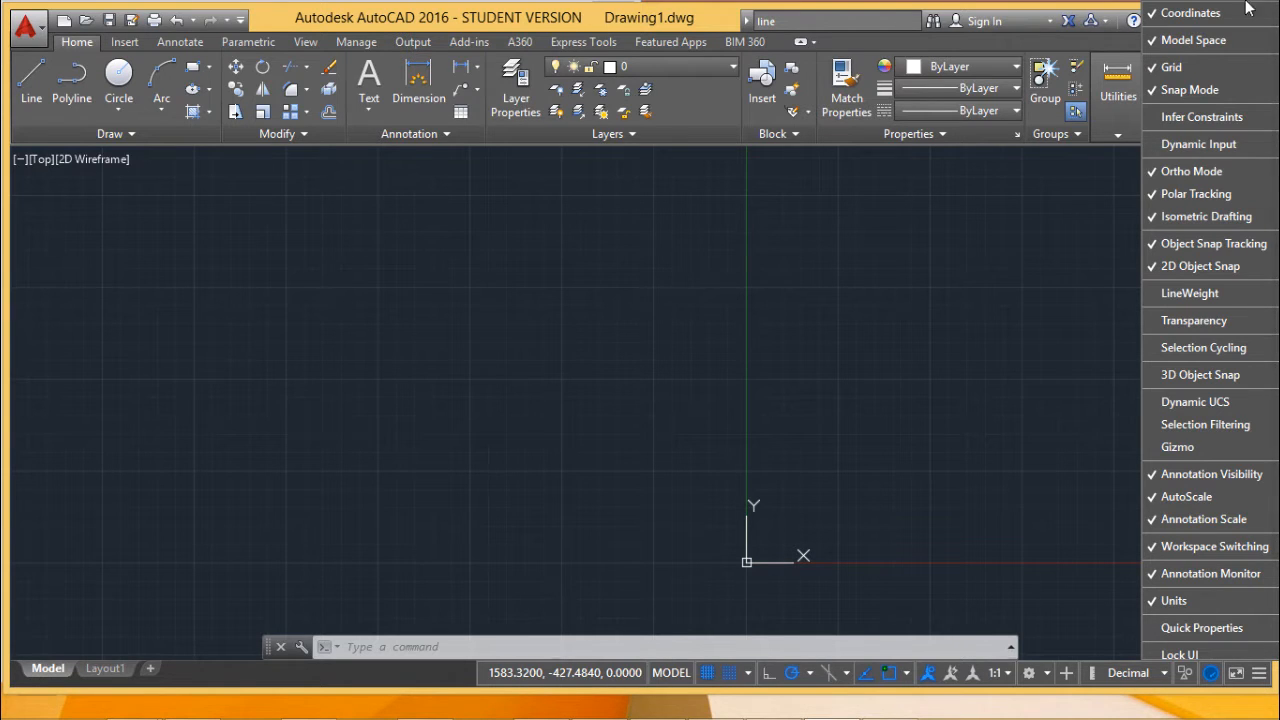
left_click(1188, 12)
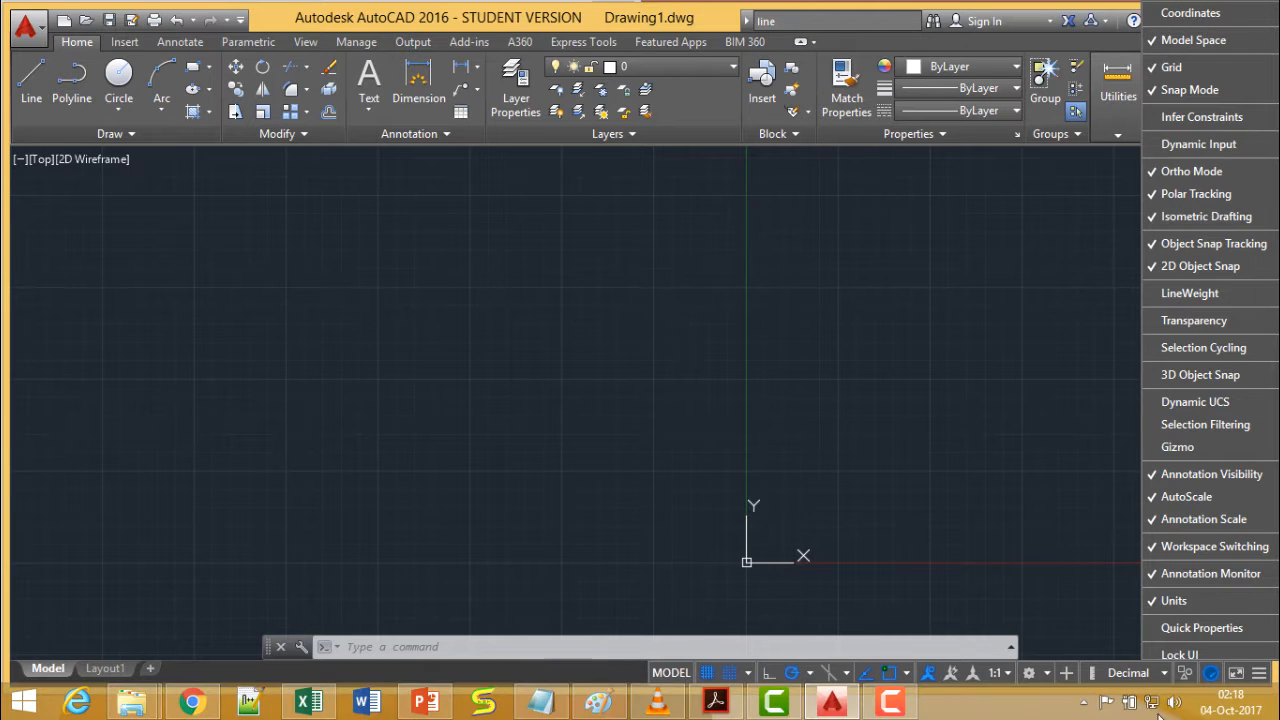
left_click(1168, 676)
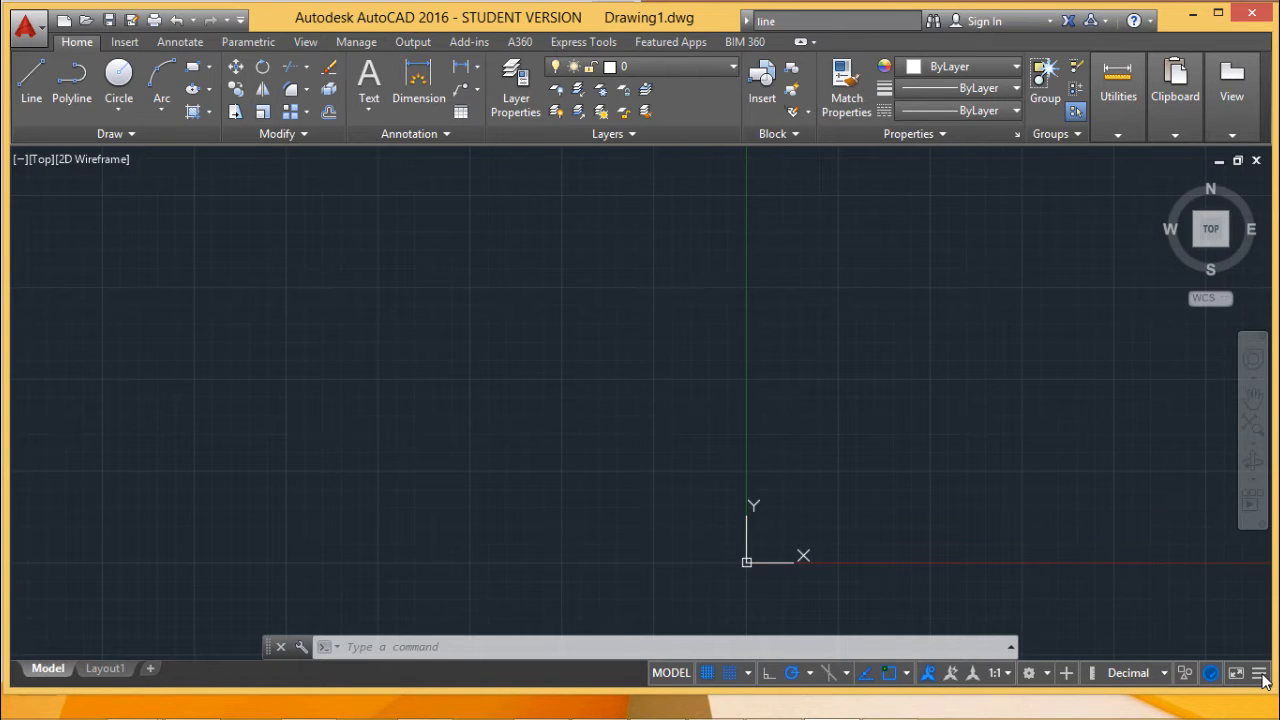
left_click(1256, 672)
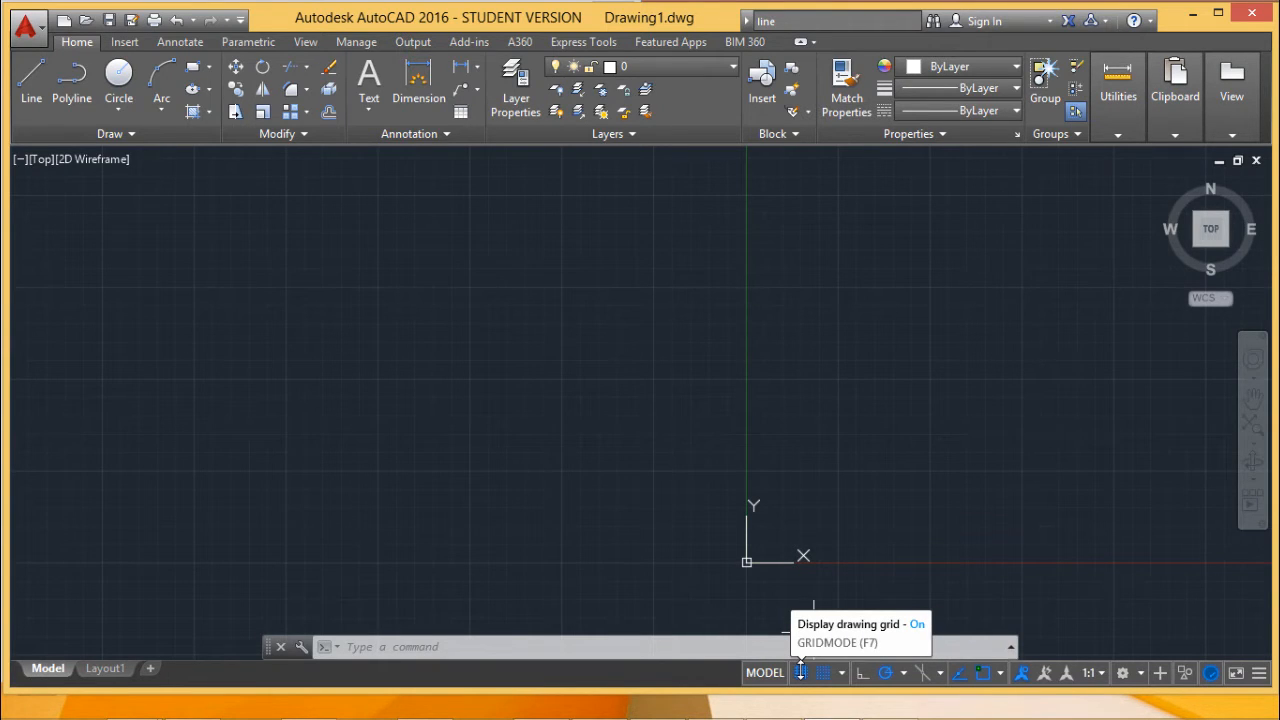
left_click(800, 672)
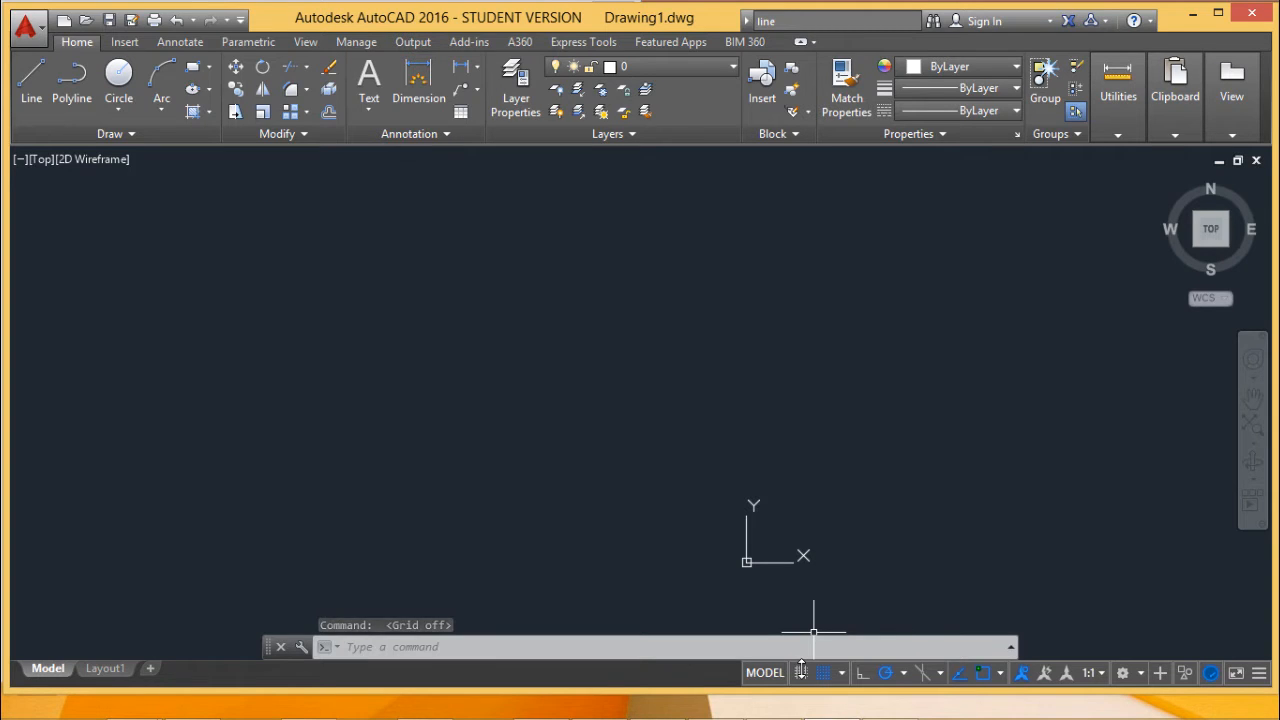
left_click(818, 672)
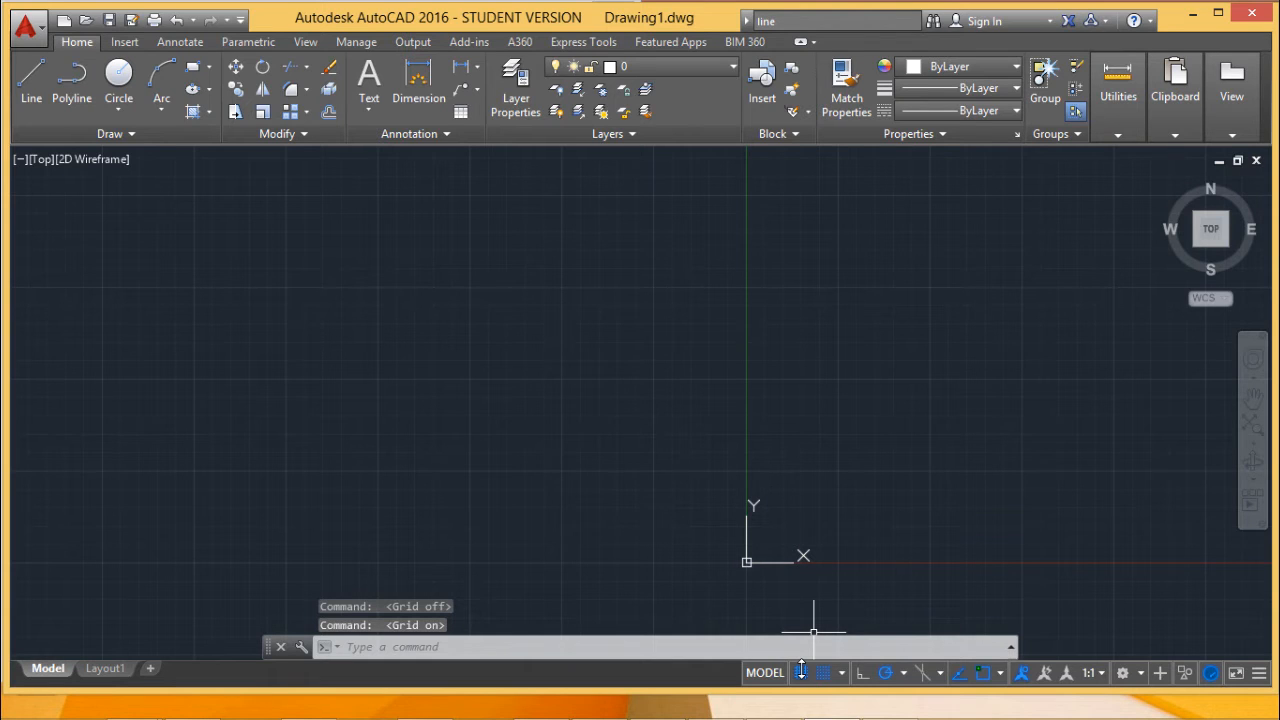
left_click(812, 672)
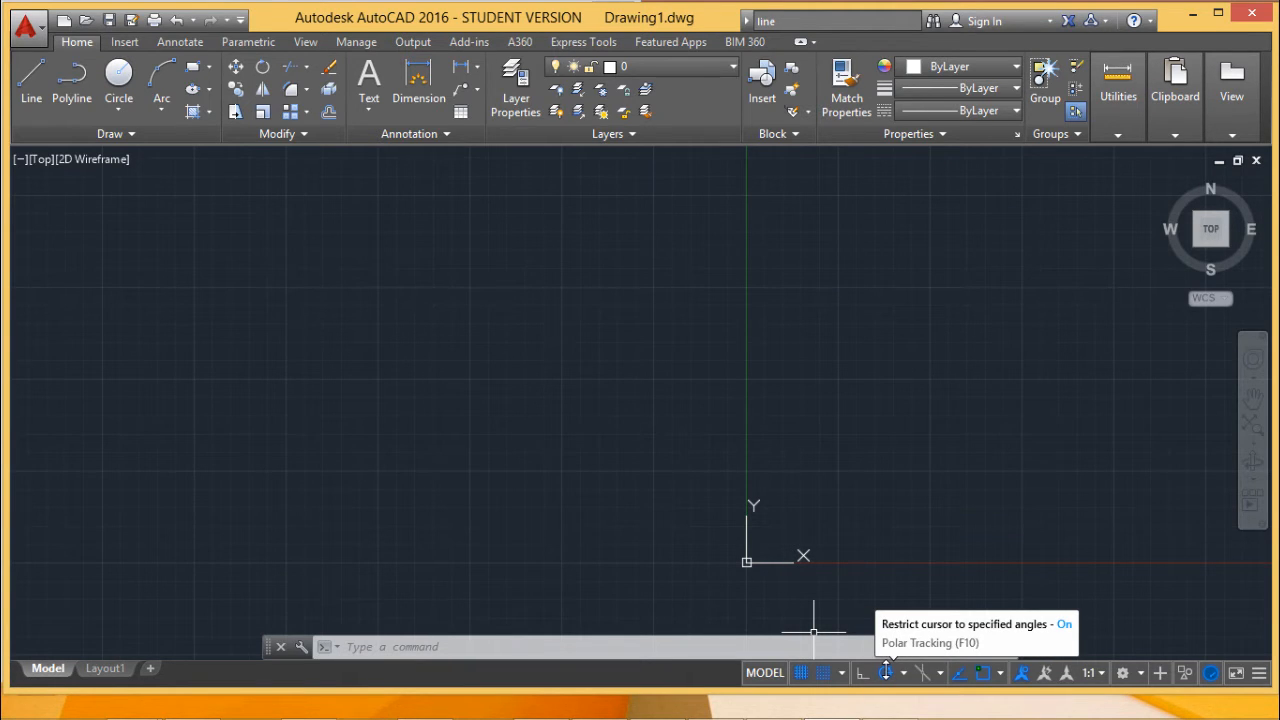
mouse_move(936, 672)
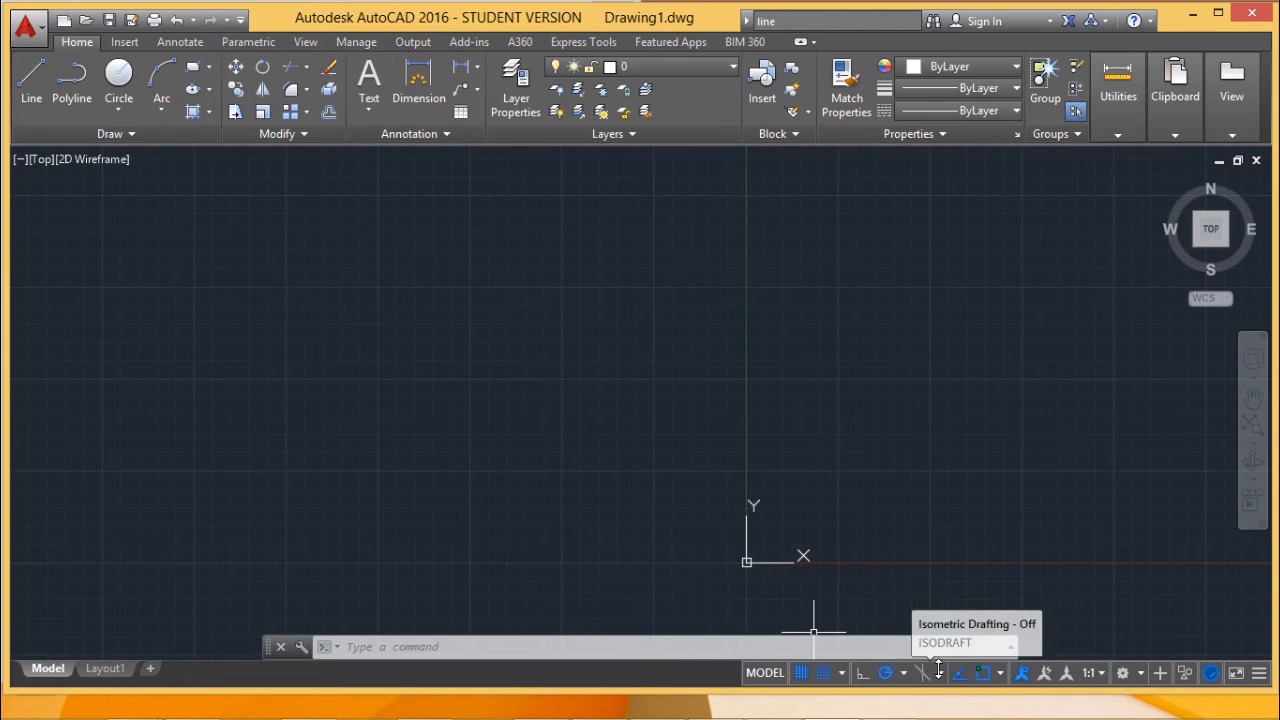
mouse_move(964, 672)
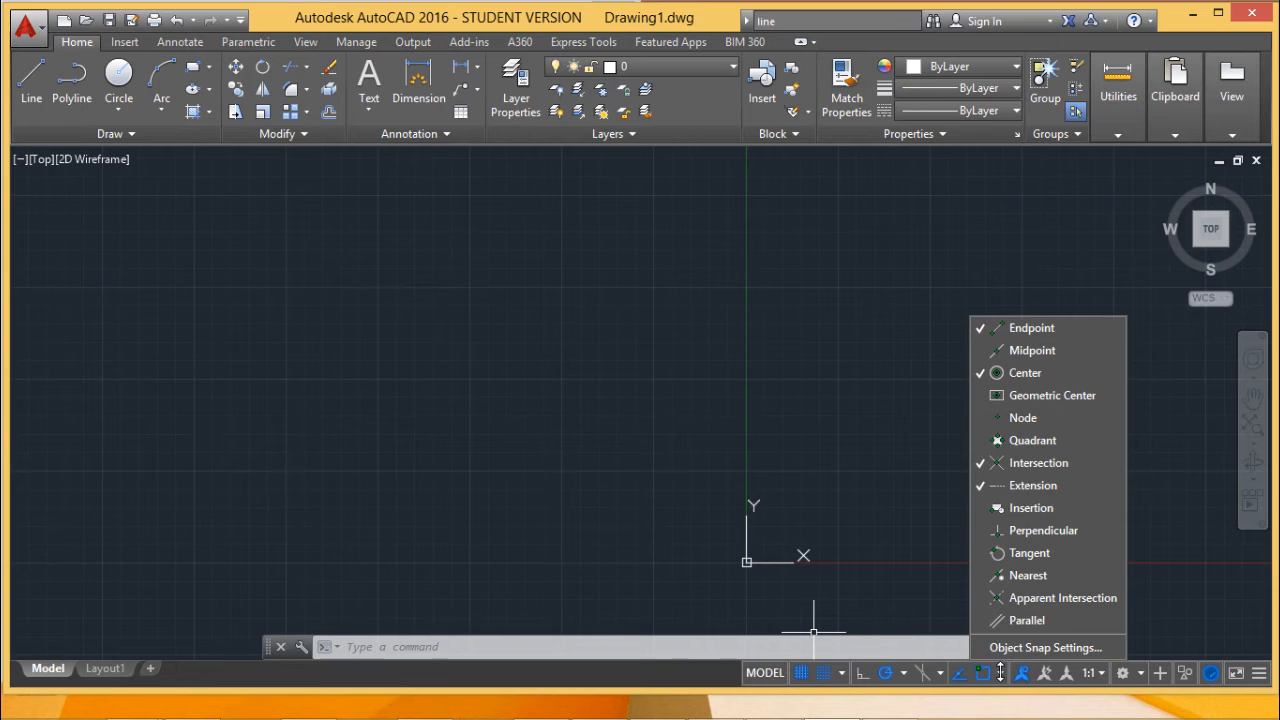
mouse_move(1150, 610)
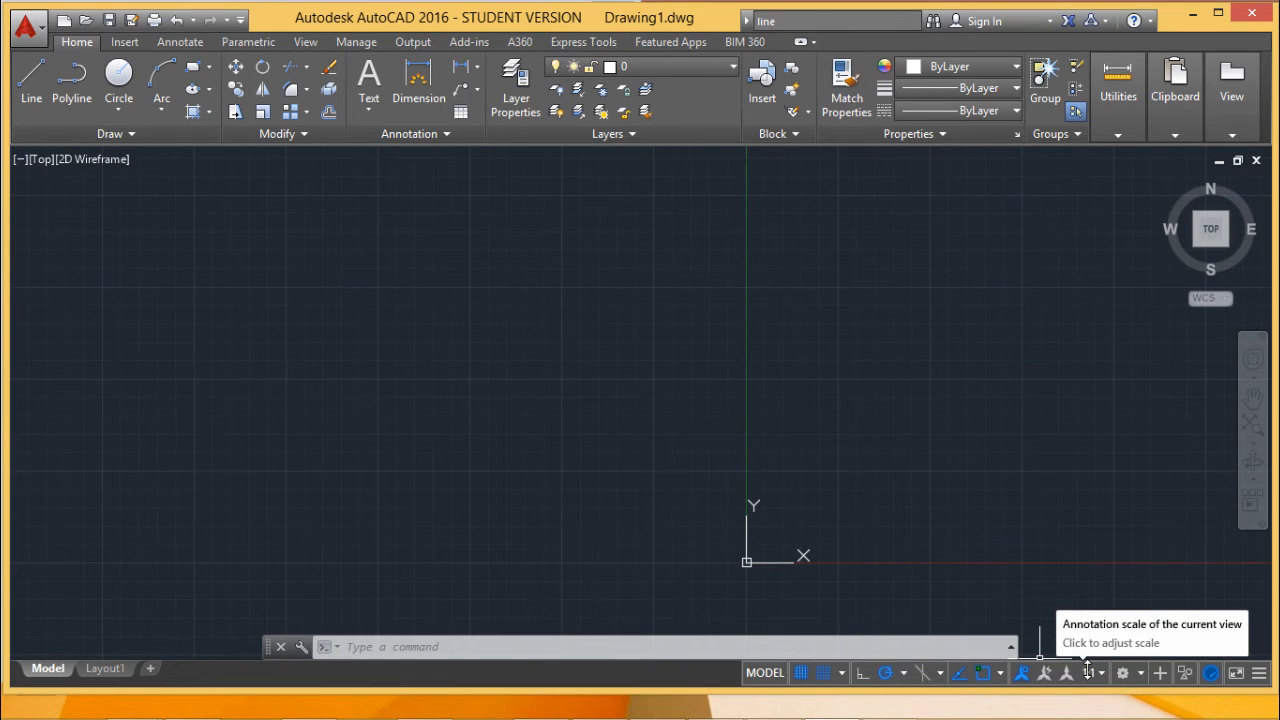
mouse_move(1128, 672)
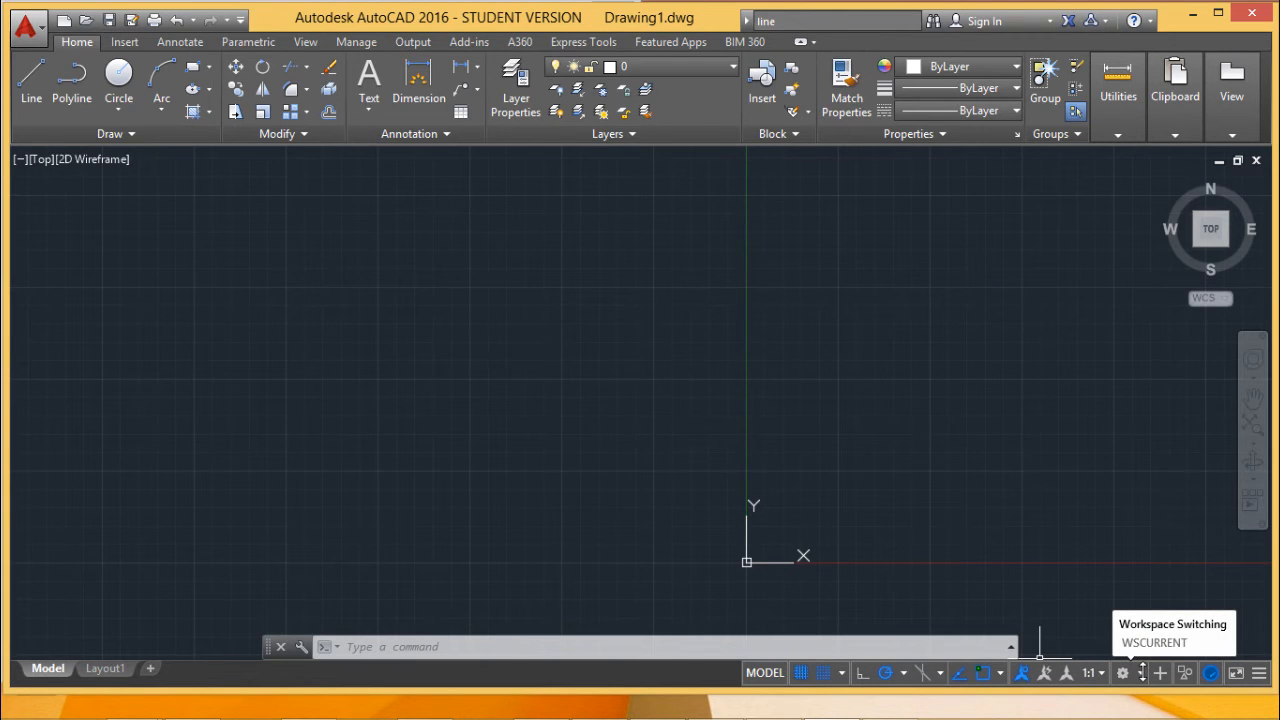
left_click(1122, 672)
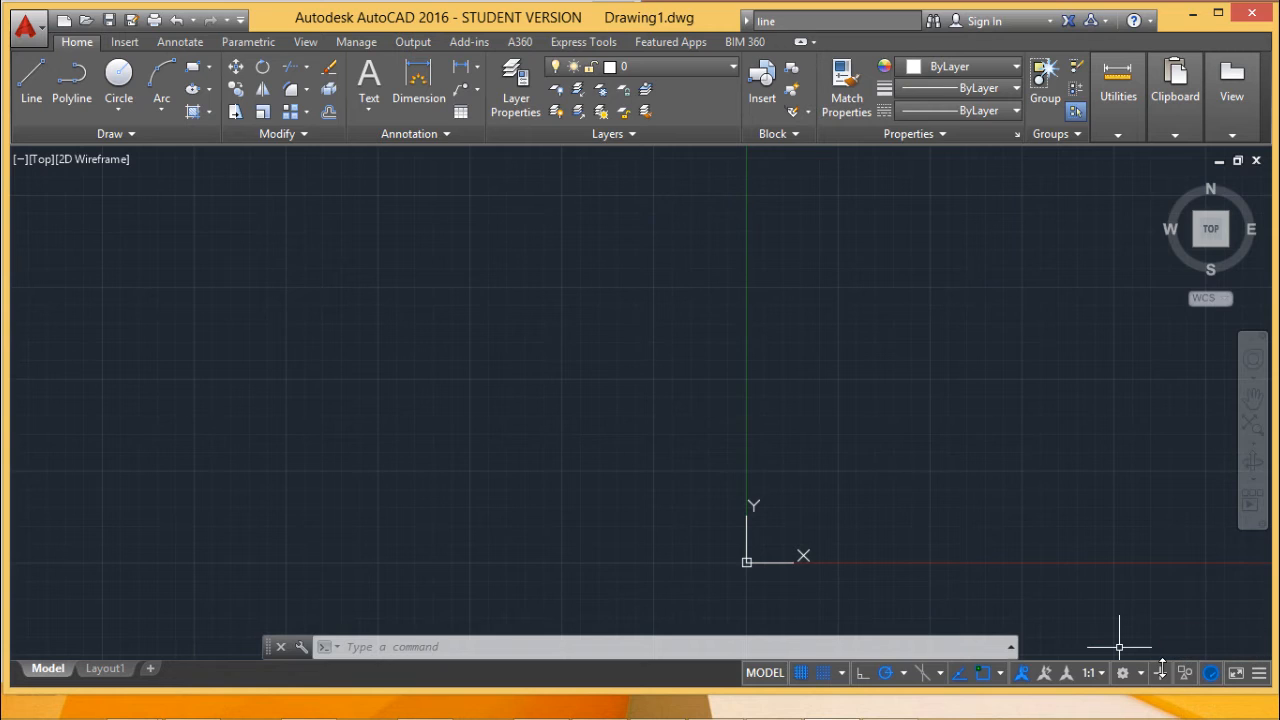
mouse_move(1160, 672)
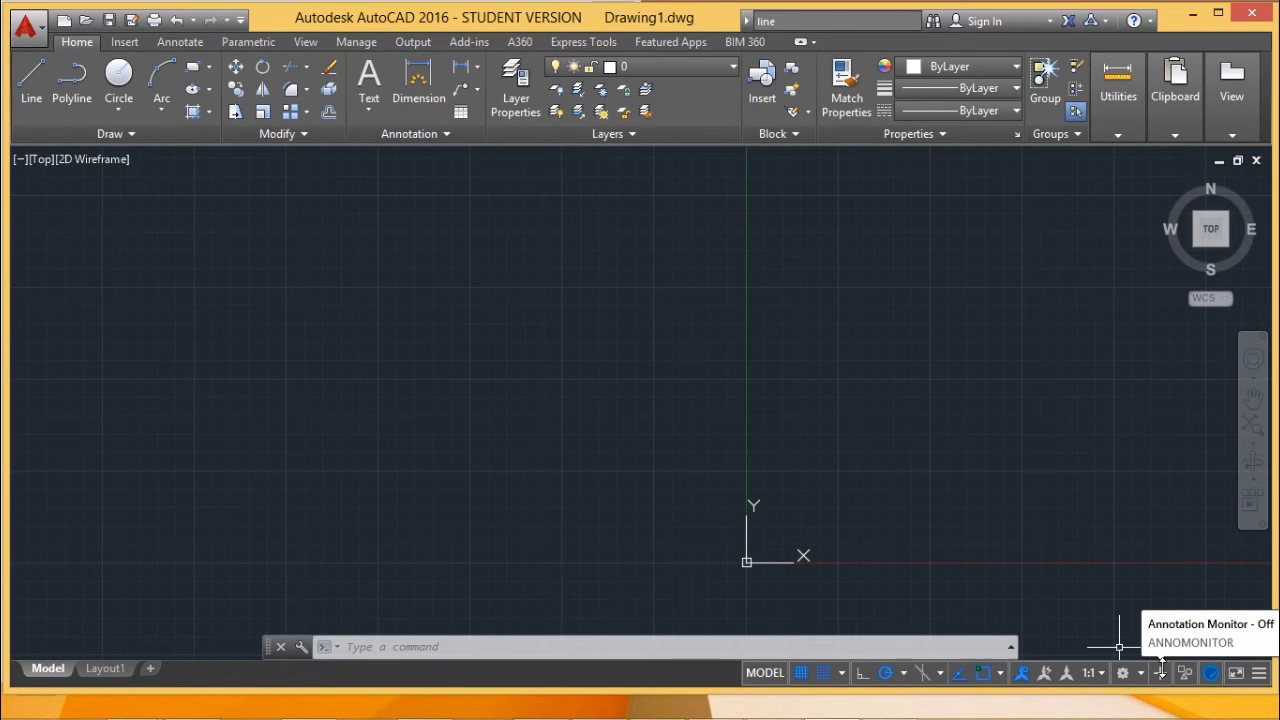
mouse_move(1204, 670)
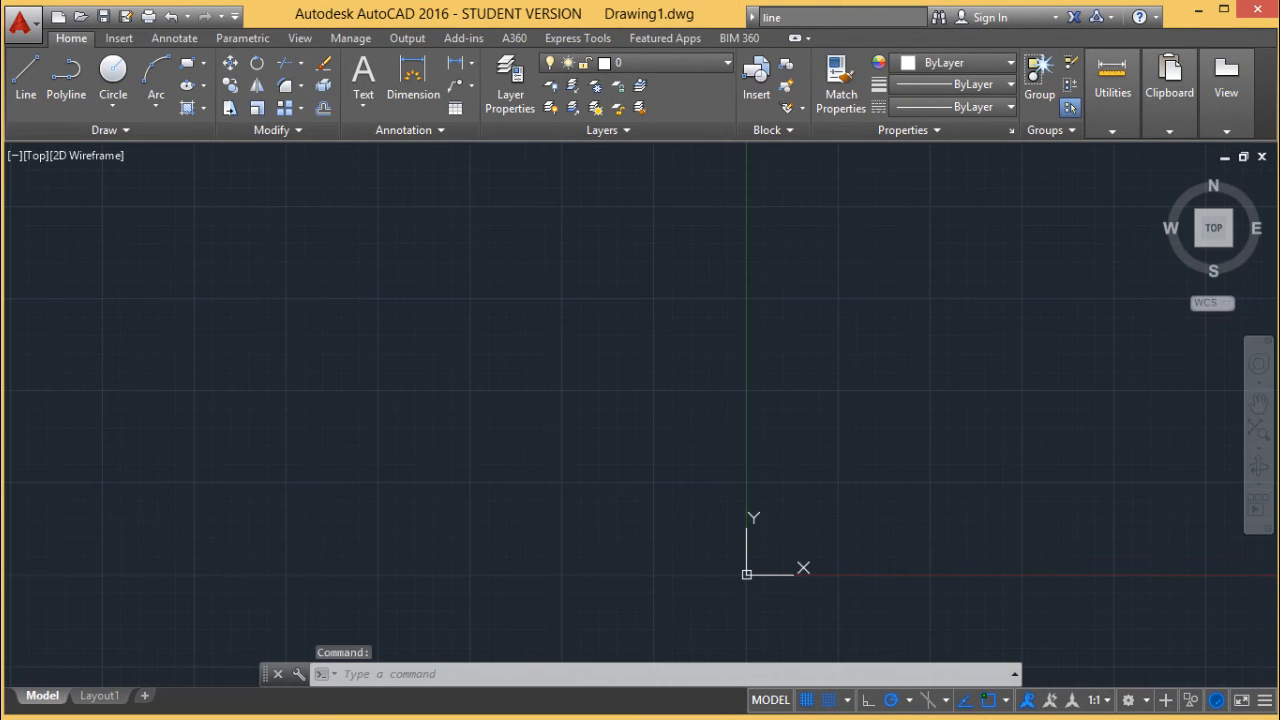
mouse_move(1236, 676)
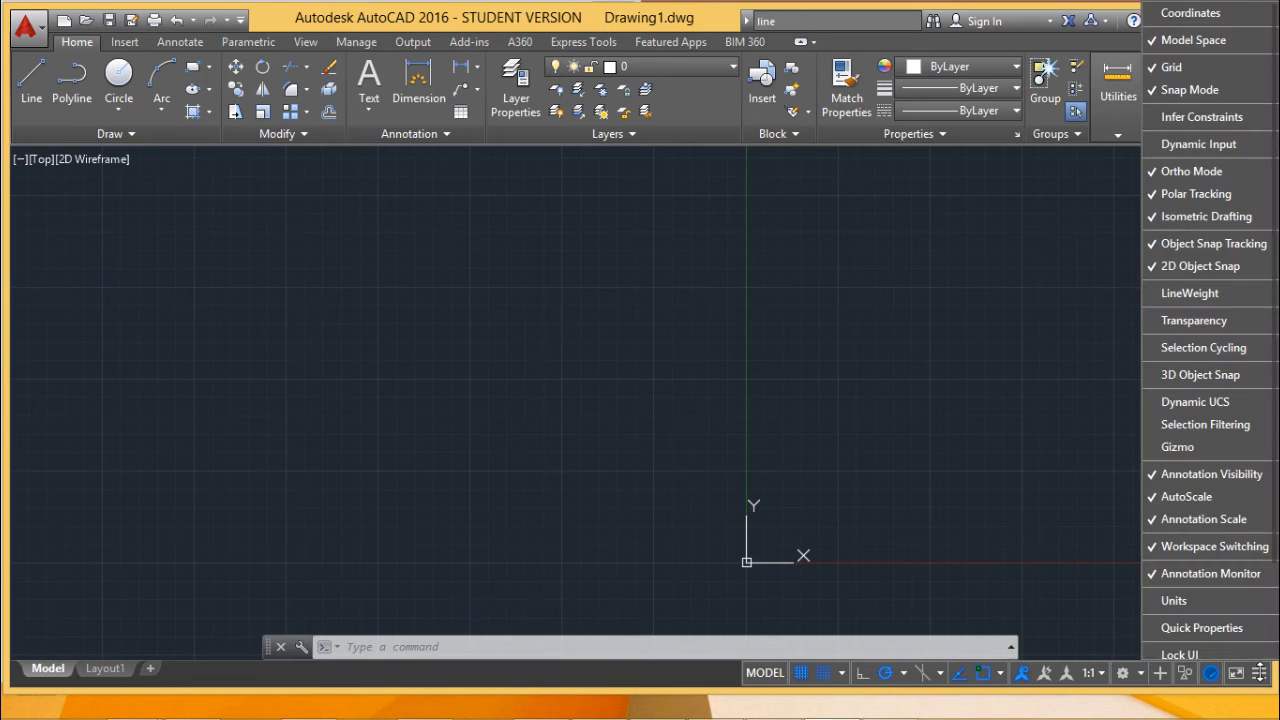
mouse_move(1024, 390)
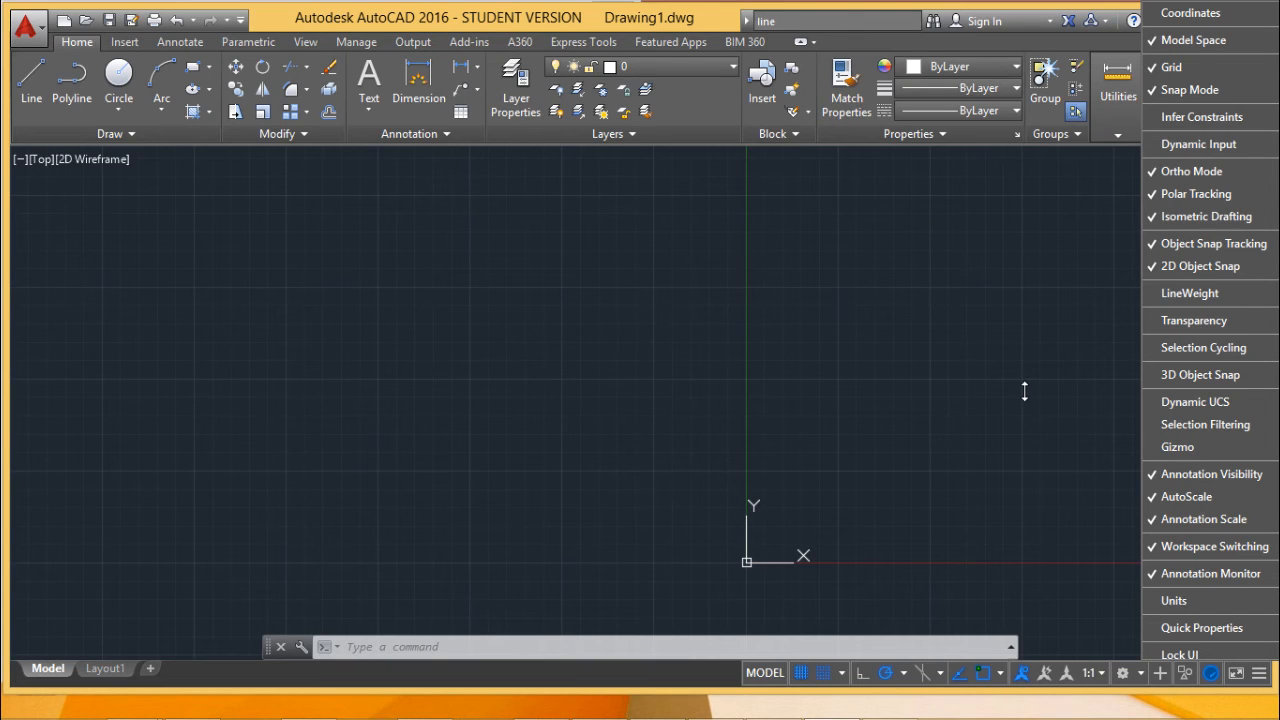
mouse_move(1130, 554)
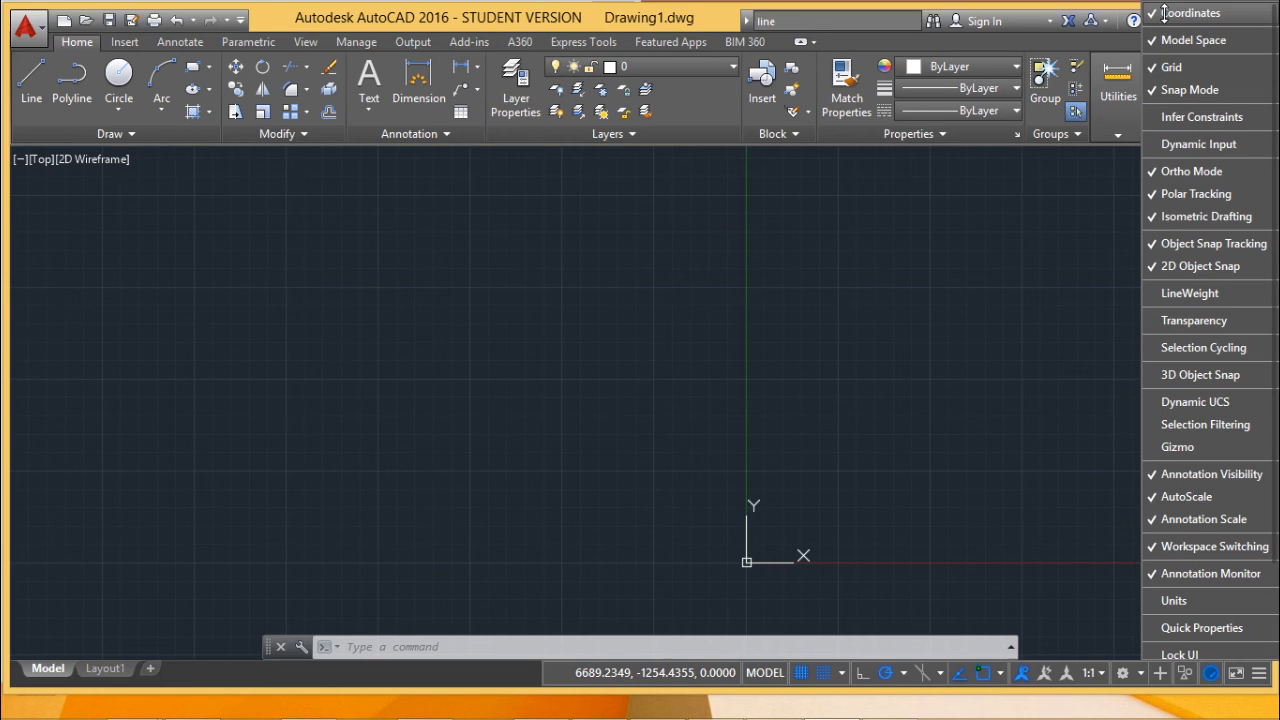
Check Coordinates in the Customization menu to restore the readout, then select Grid
left_click(1180, 68)
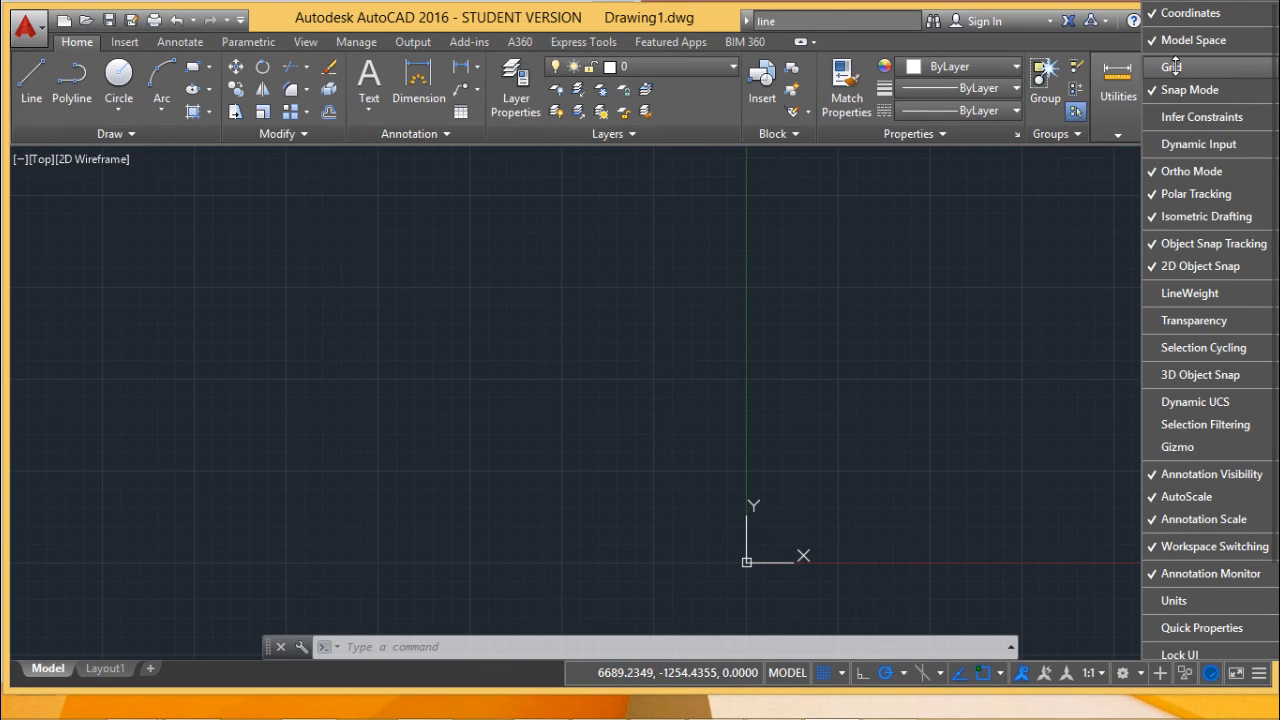
left_click(1172, 66)
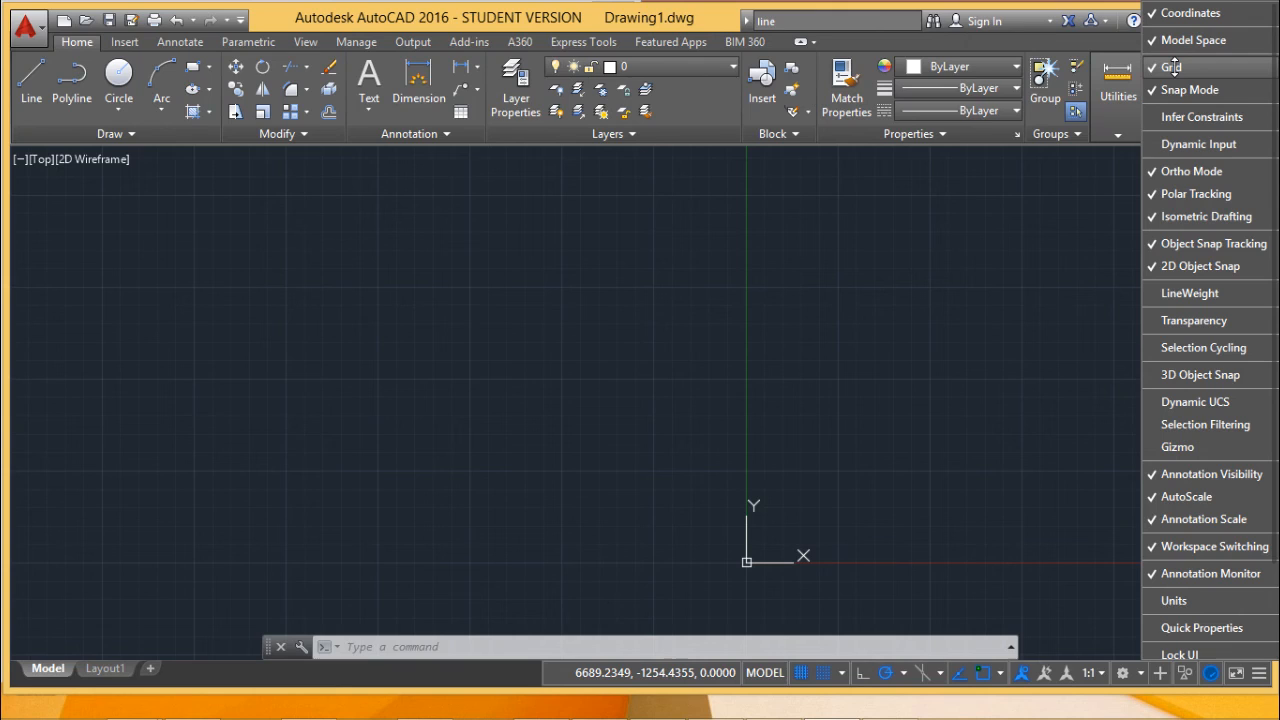